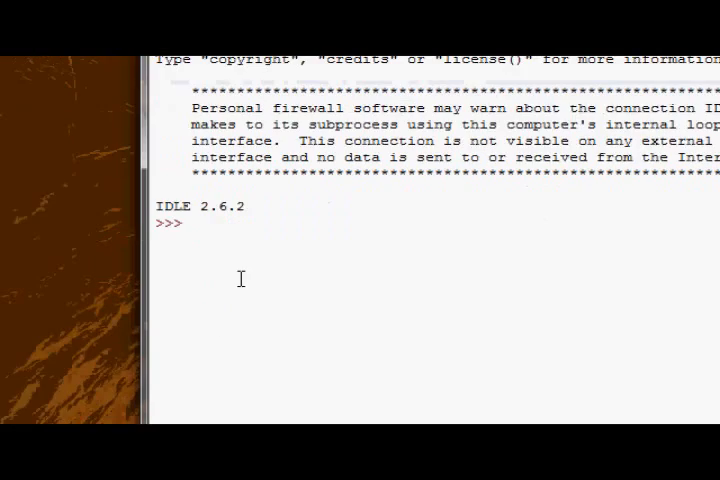
Start a new blank untitled editor window from the shell's File menu.
left_click(256, 168)
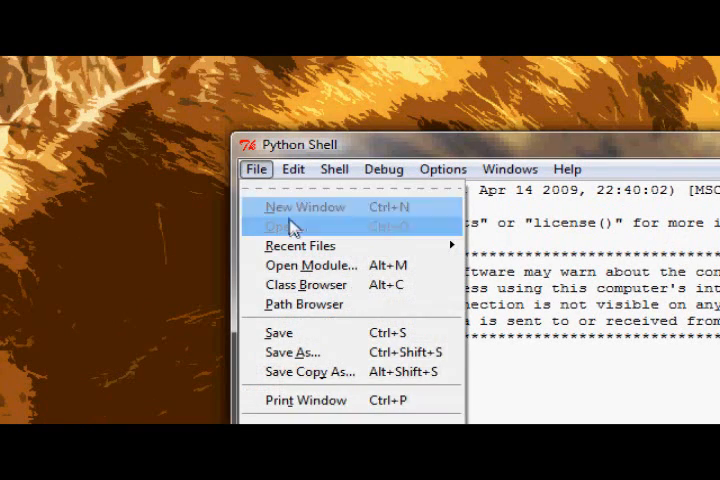
left_click(304, 208)
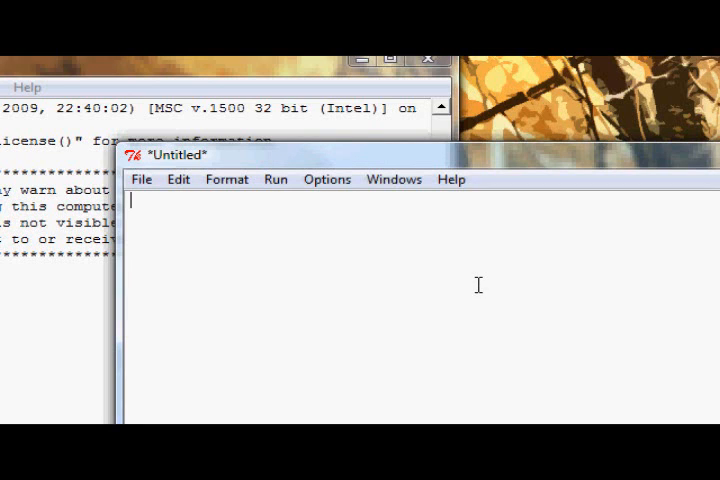
Write num1 = raw_input ( "Please enter num1: " ) as the first line.
type("num")
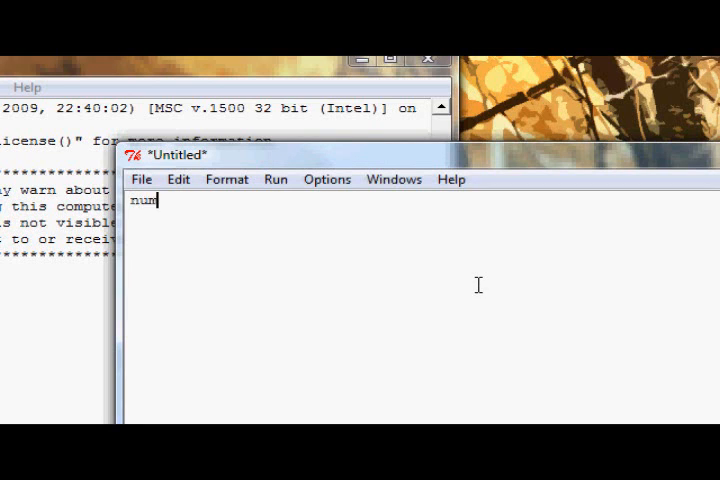
type("1 = prom")
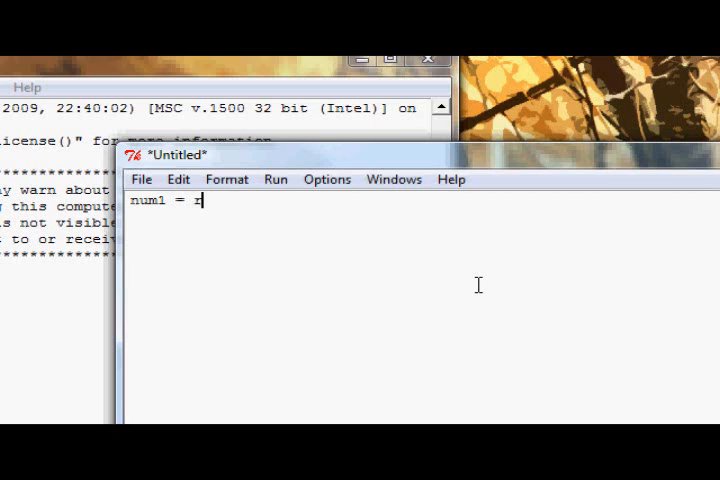
type("aw_input ( \"")
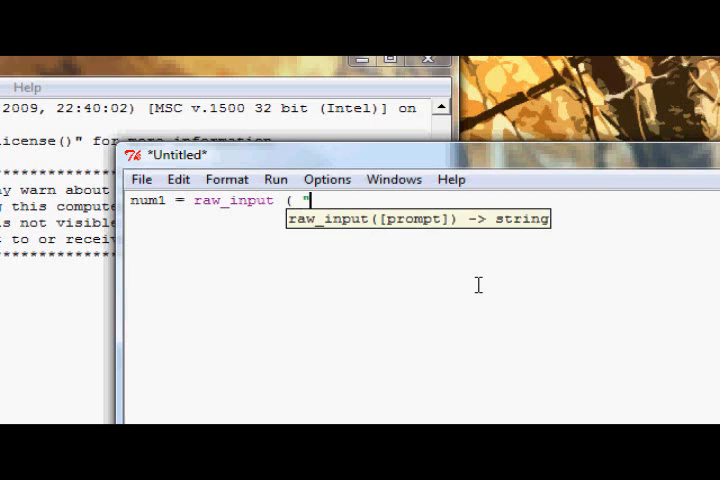
type("Please enter num")
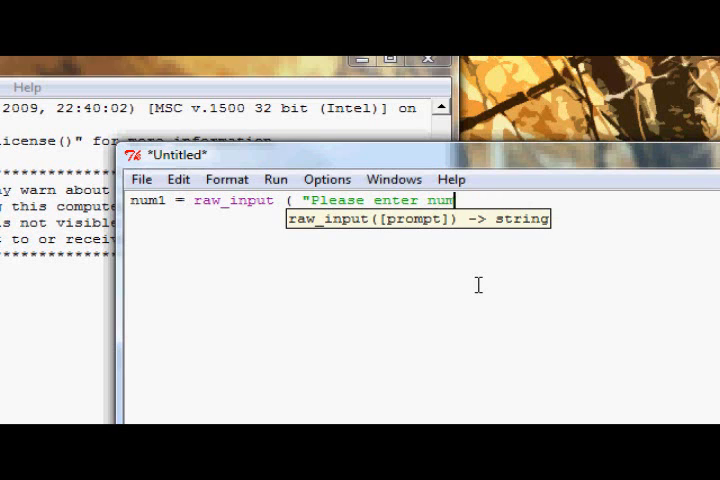
type("1: )")
type("nu")
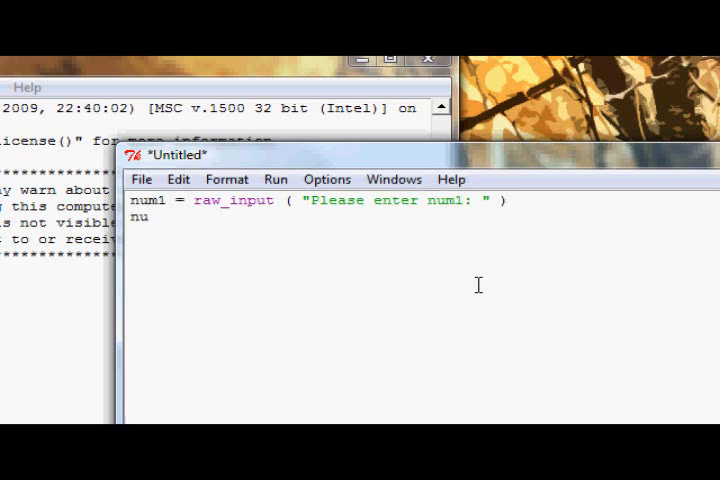
Write num2 = raw_input ( "Please enter num2: " ) as the second line.
type("m2 = raw_input ( \"Pleas")
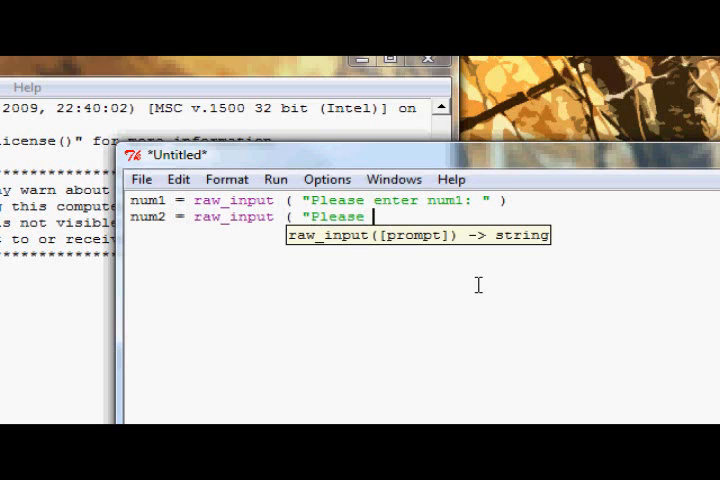
type("enter nu")
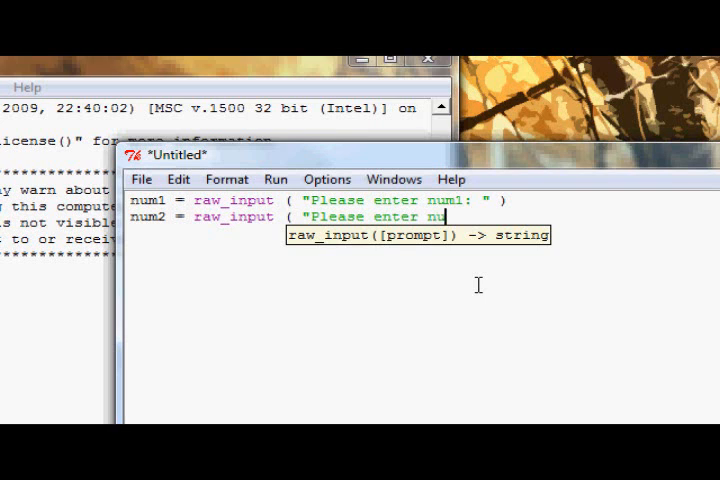
type("m2: \" )")
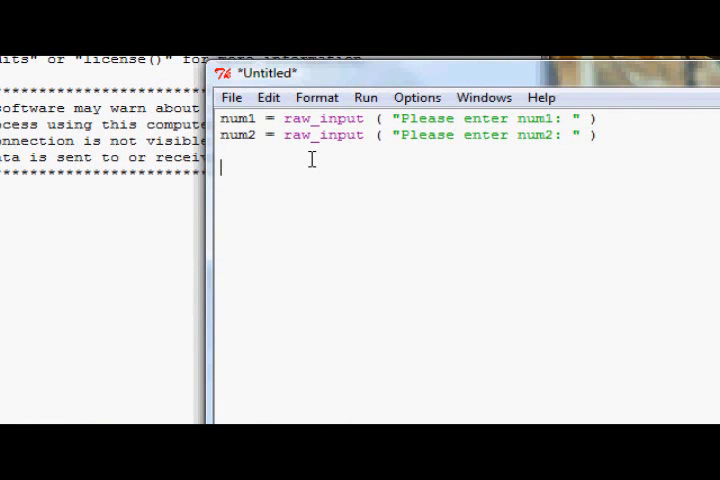
Add the line answer = num1 + num2 below the inputs.
type("#")
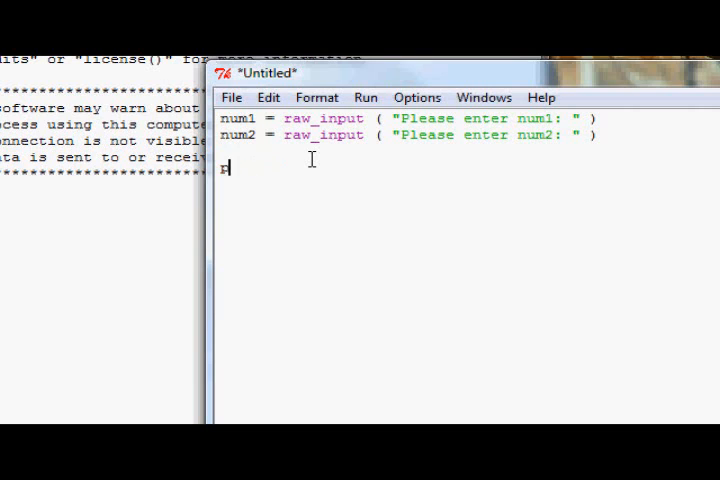
type("answer = n")
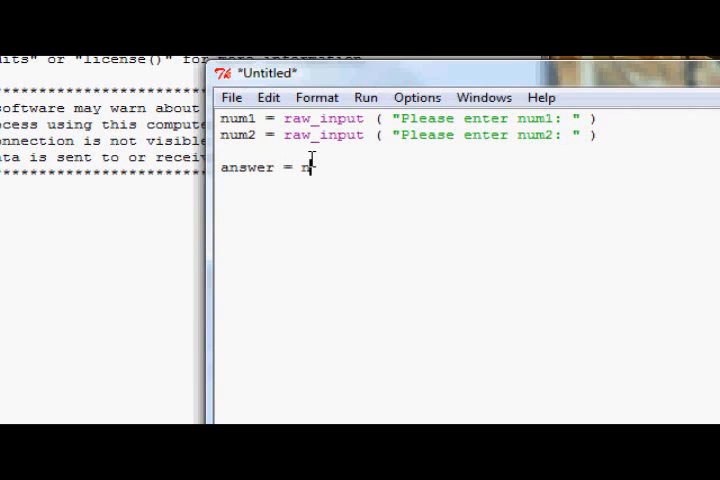
type("um1 + num2")
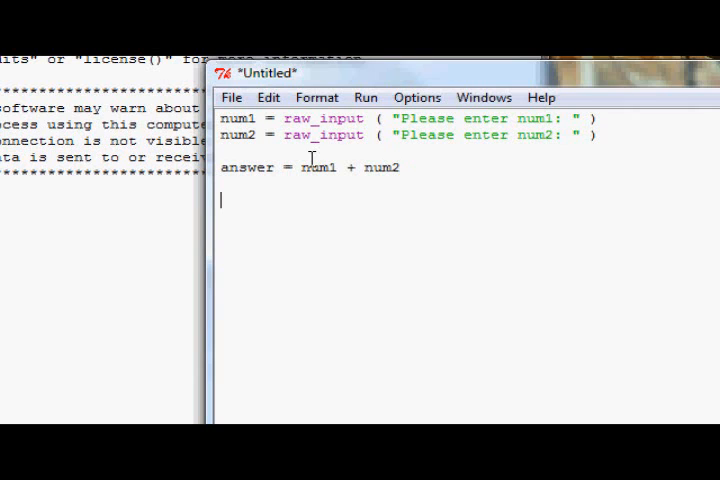
Add a print line showing "The answer is :" followed by answer.
type("print answe")
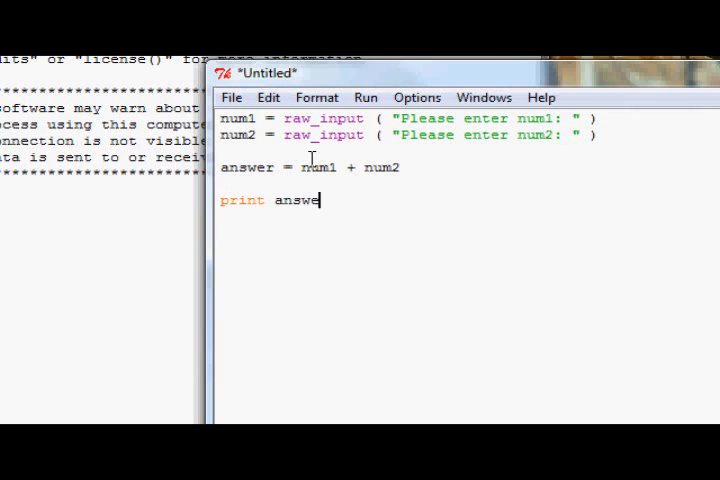
type("r is answer")
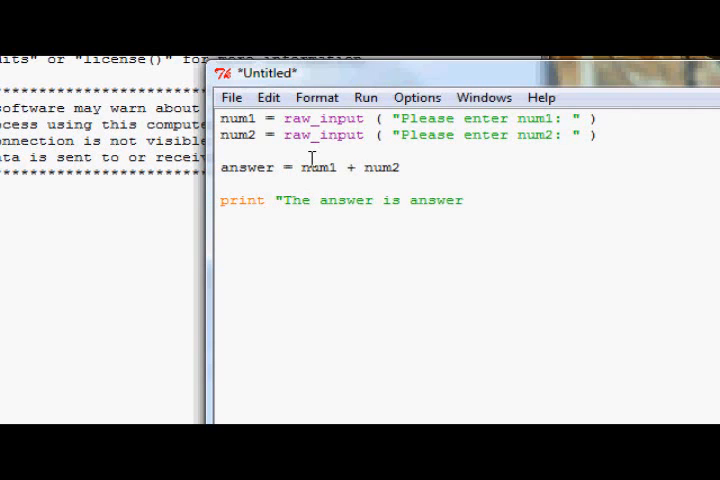
type(":")
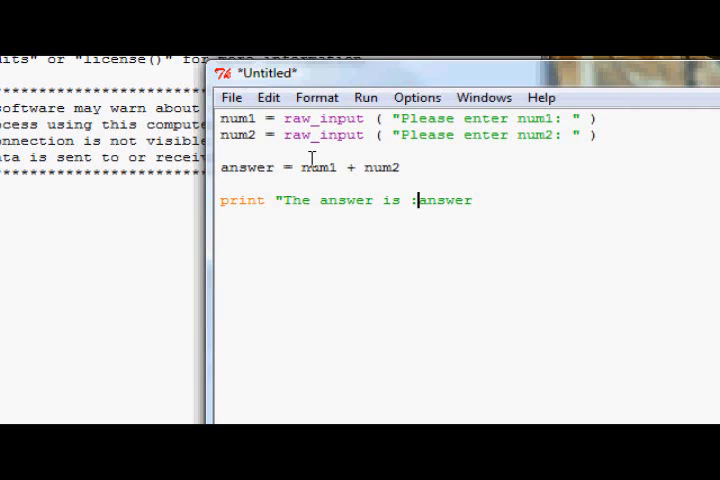
type("\" +")
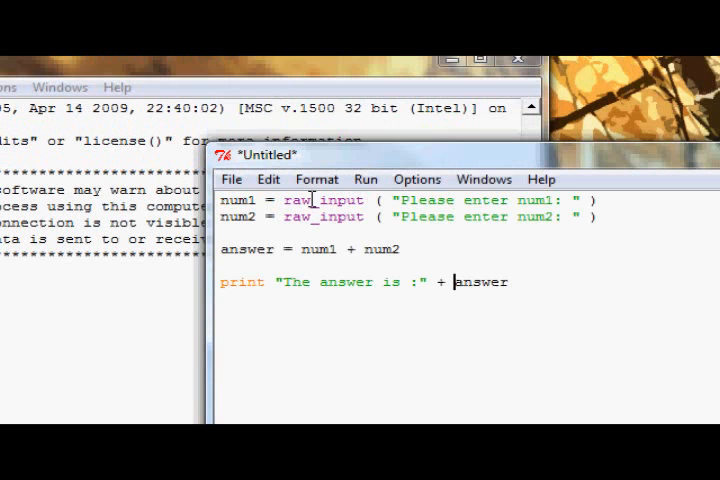
Replace both raw_input calls with input and join the print label and answer with a comma.
type("input")
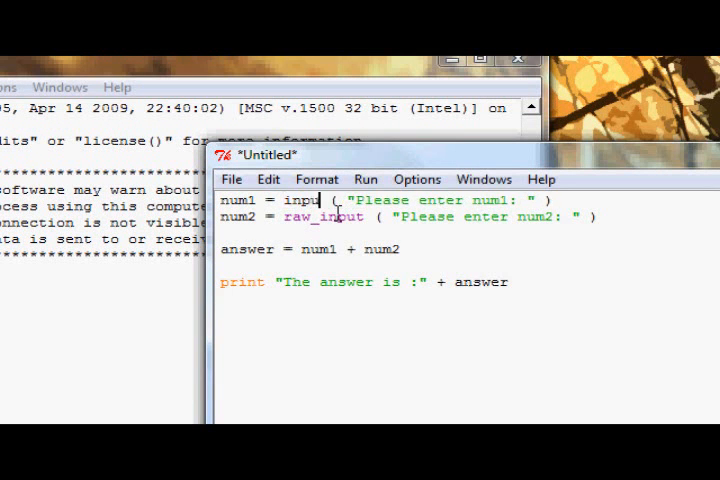
double_click(324, 216)
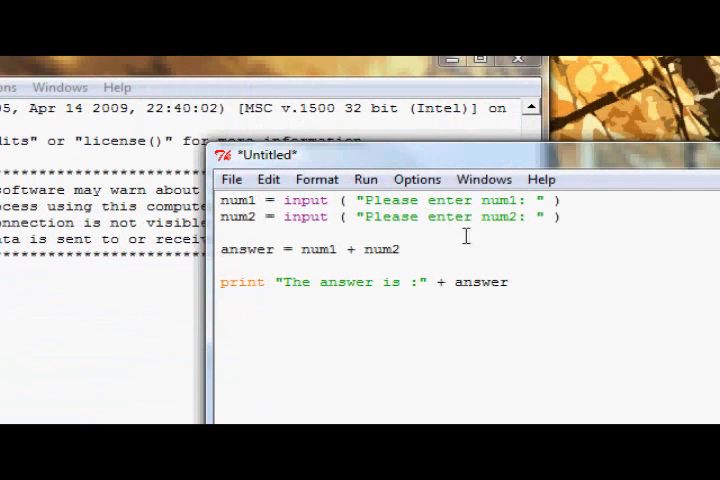
mouse_move(502, 232)
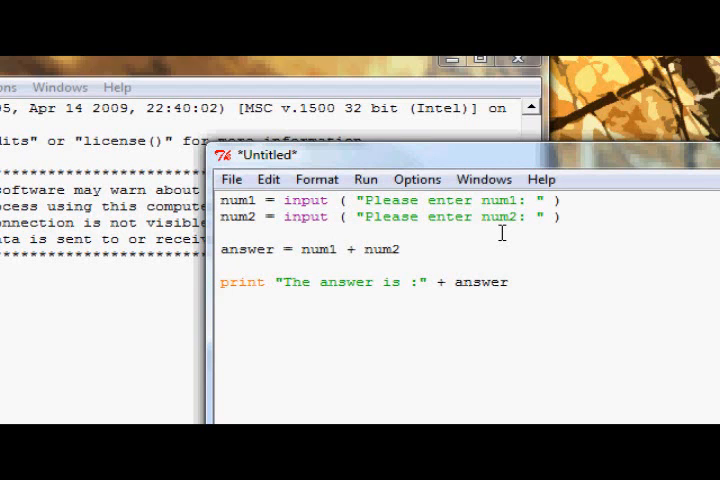
mouse_move(490, 224)
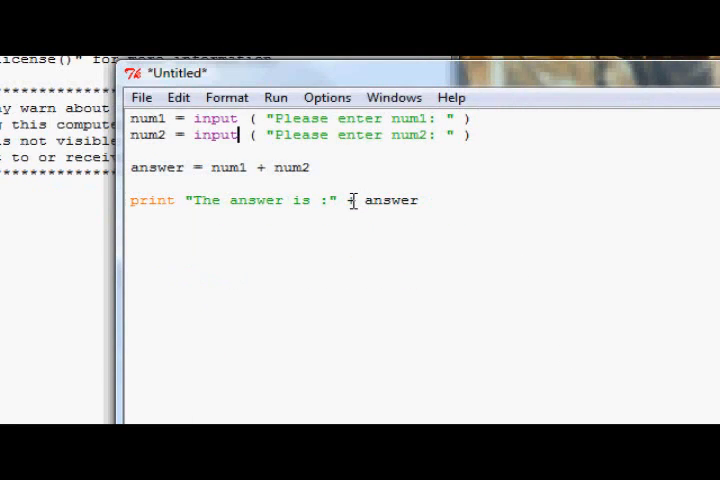
type("+")
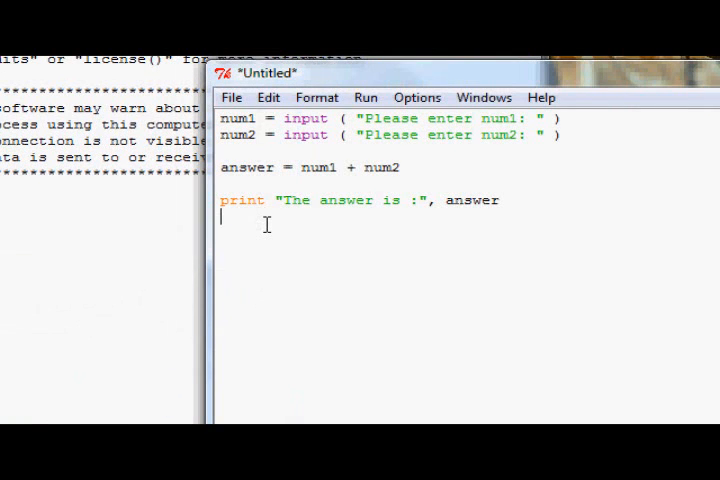
End the script with raw_input ( "Press <enter> to finish" ) and start saving it.
type("raw_inp")
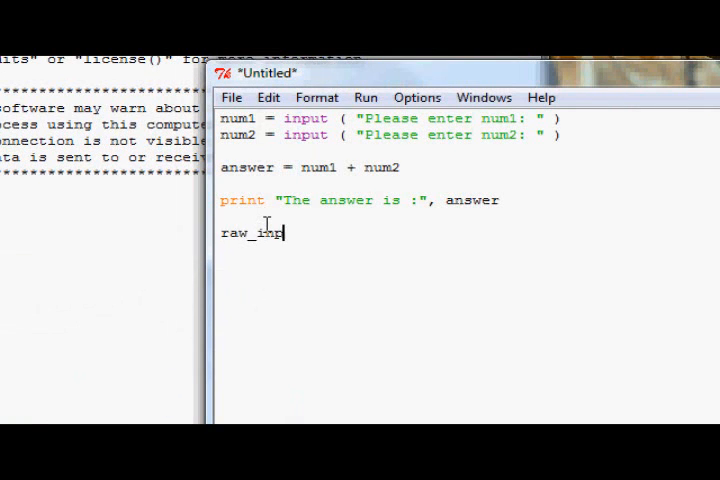
type("ut ( \"Pr")
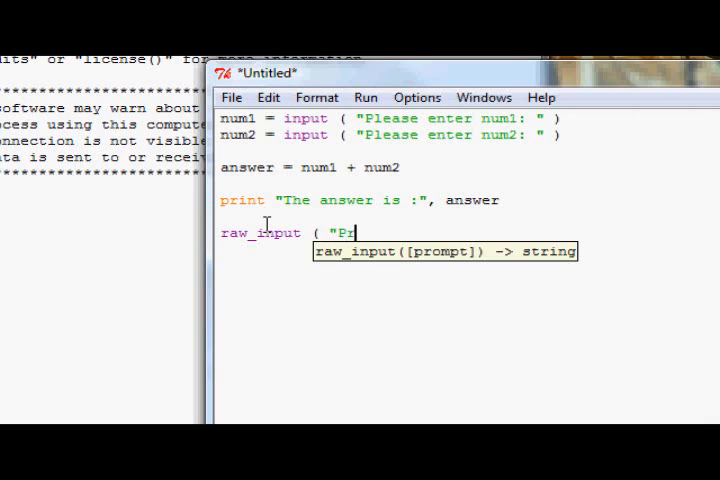
type("ress <enter>")
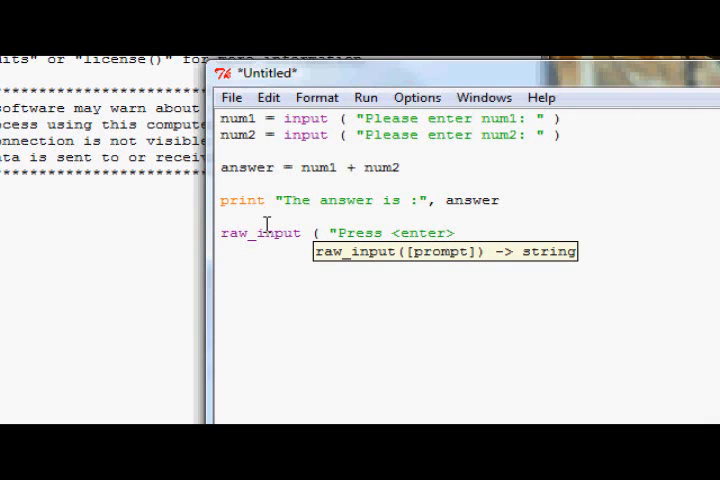
type("to finish\"")
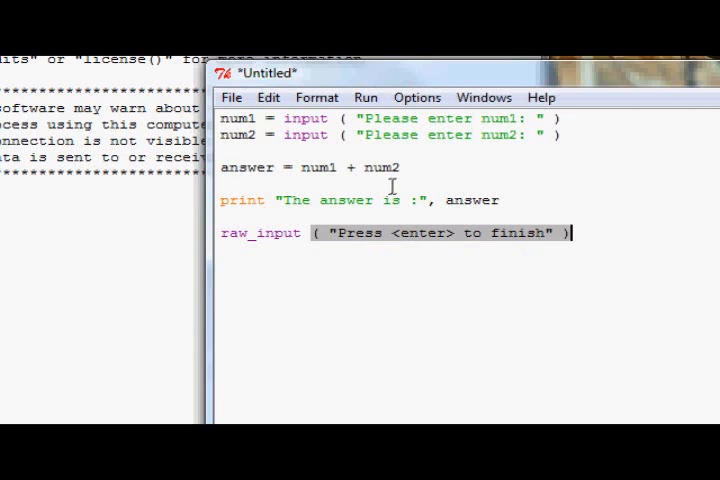
mouse_move(276, 218)
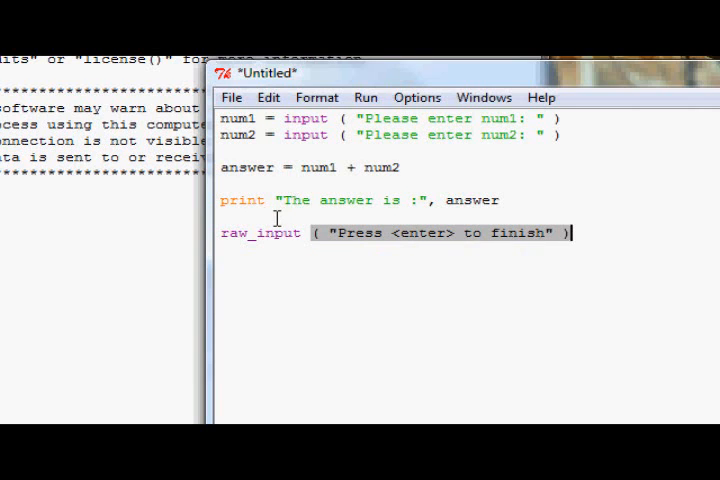
mouse_move(382, 188)
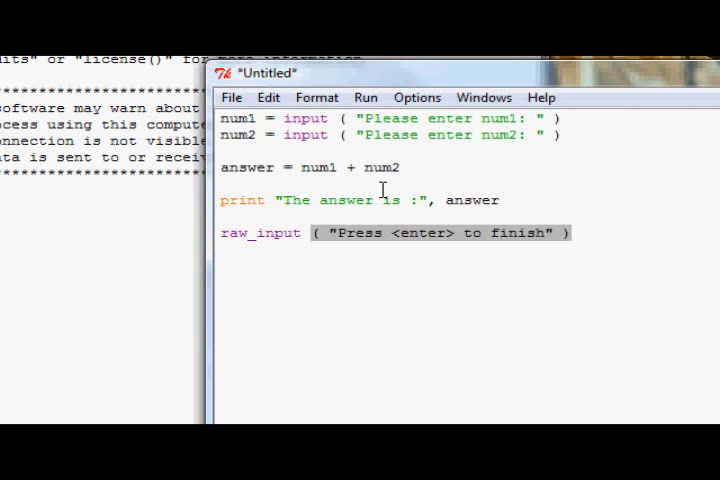
left_click(572, 232)
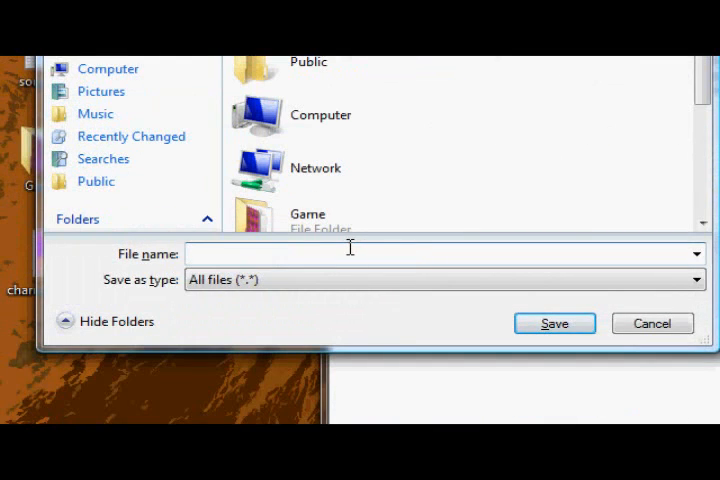
Save the script as calc.py on the Desktop.
type("cal")
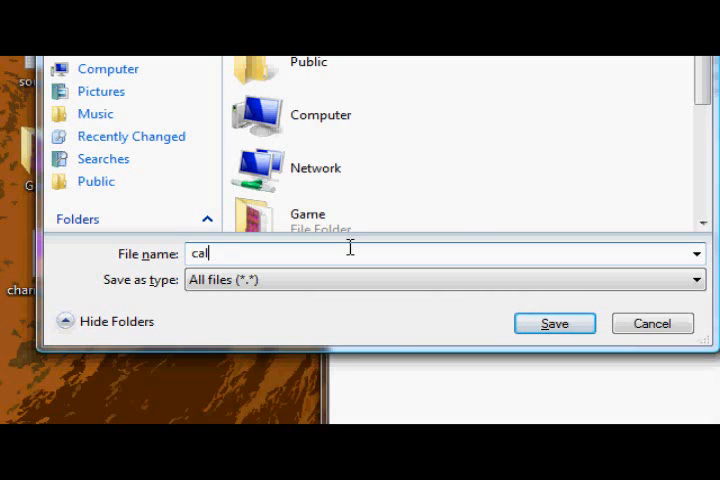
type("c.py")
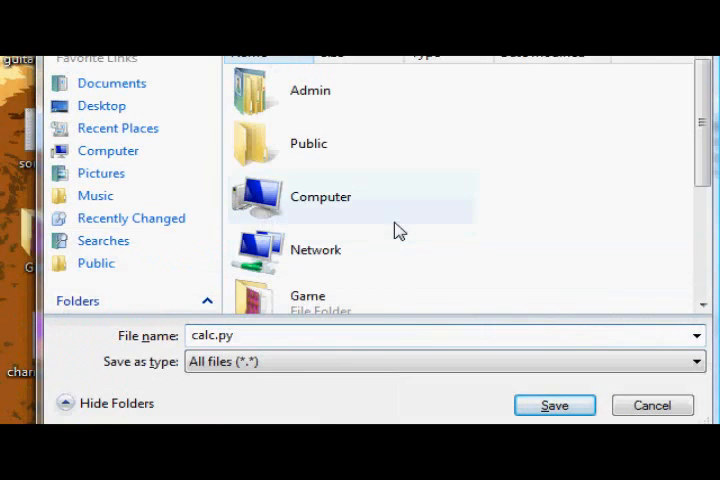
left_click(554, 404)
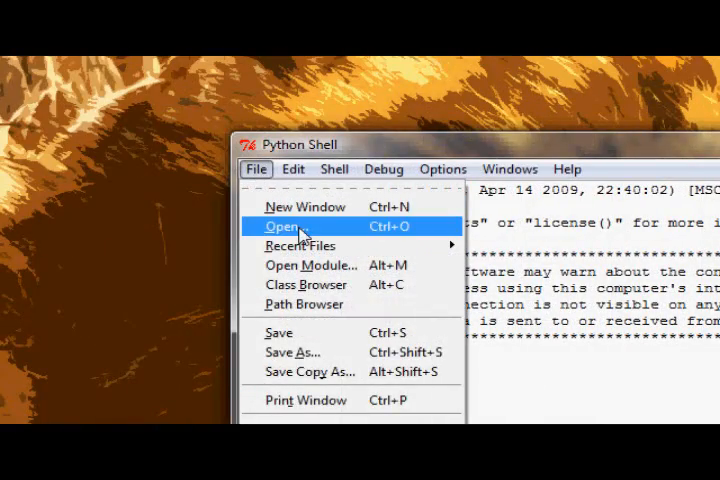
Reopen the saved calc.py from the Desktop folder.
left_click(284, 226)
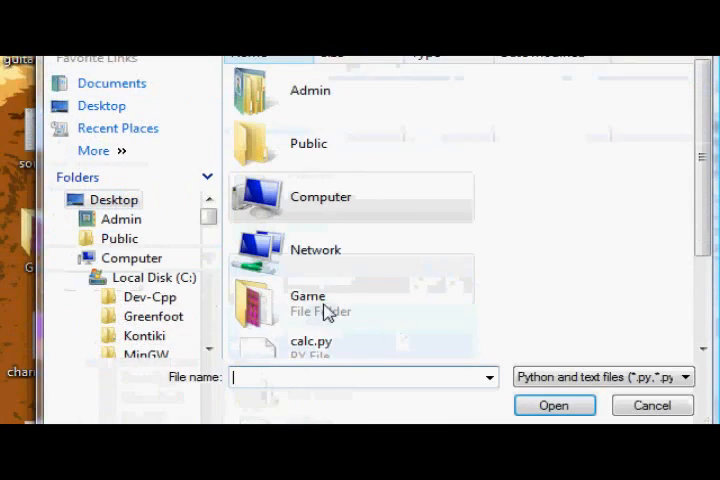
scroll("down", 3)
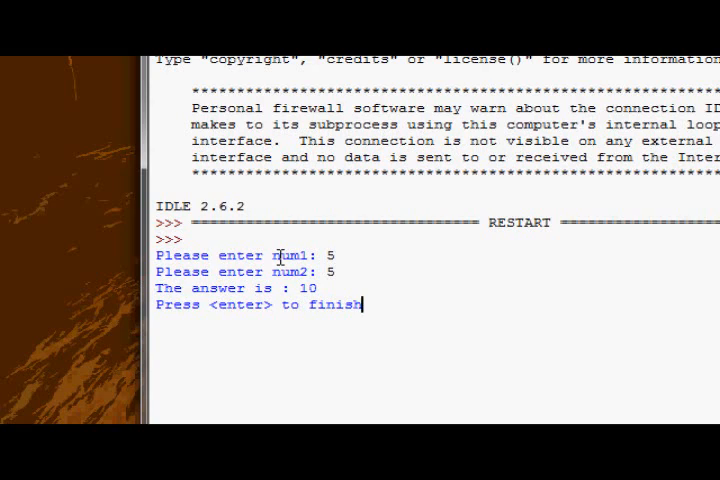
Run calc.py in the shell entering 5 and 5, getting The answer is : 10.
type("45")
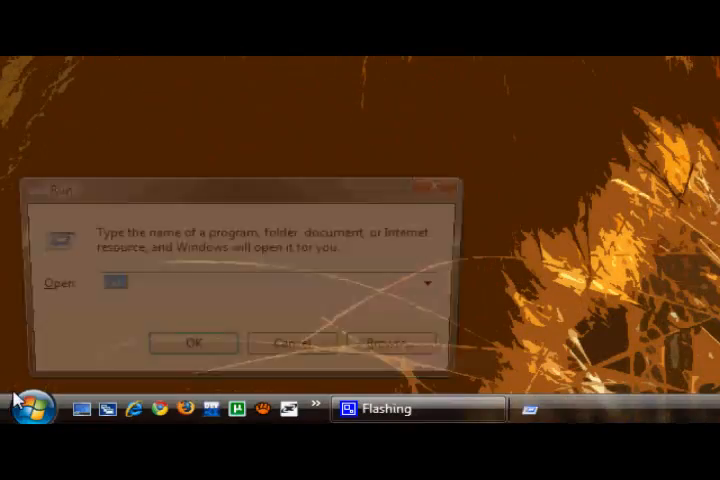
In cmd, cd to desktop and run python calc.py with 5 and 5, printing The answer is : 10.
left_click(192, 342)
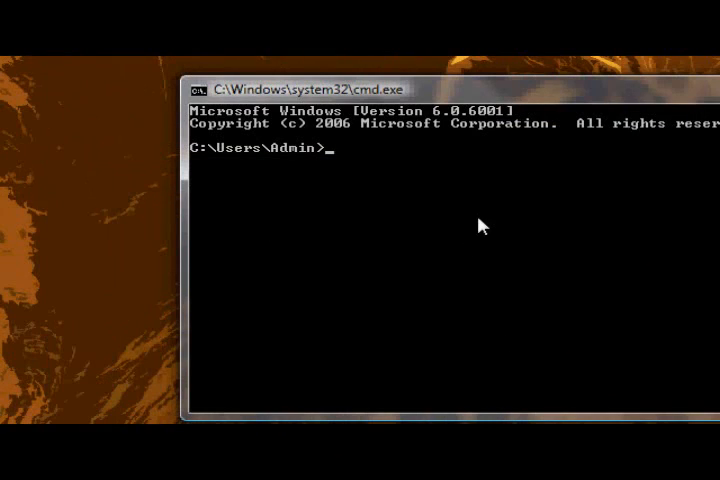
type("cd dek")
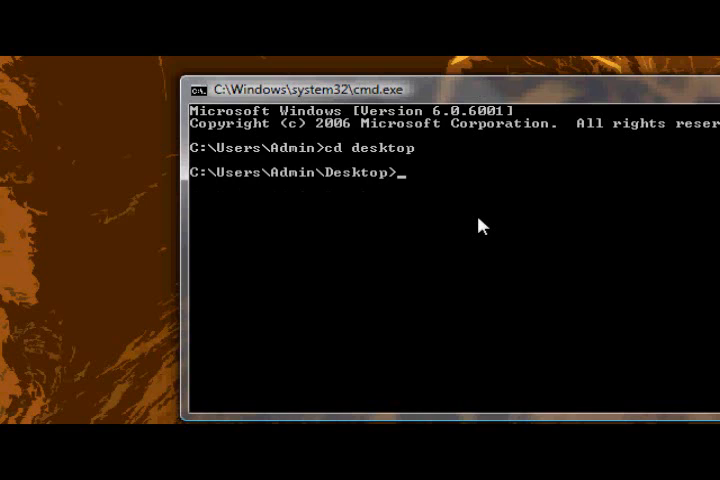
type("python")
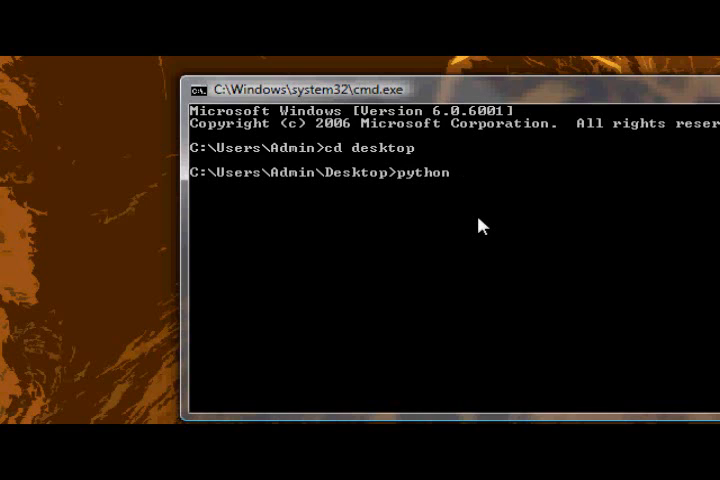
type("calc.py")
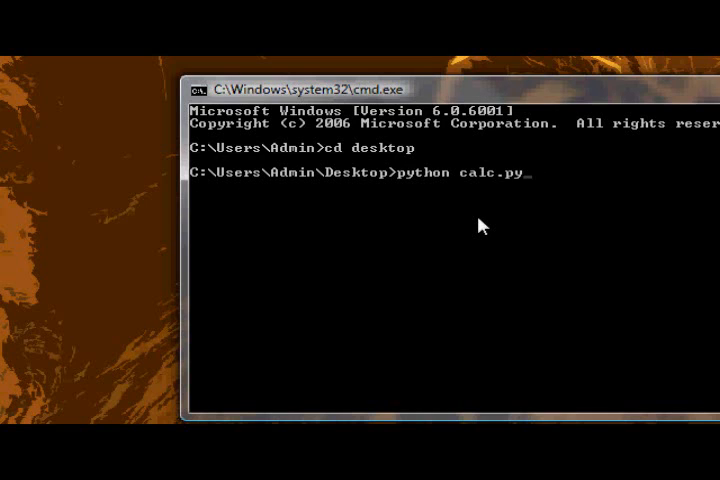
key("Return")
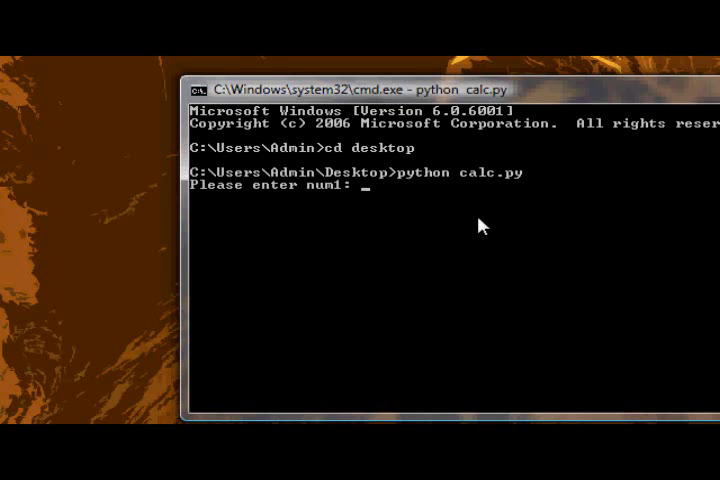
type("5")
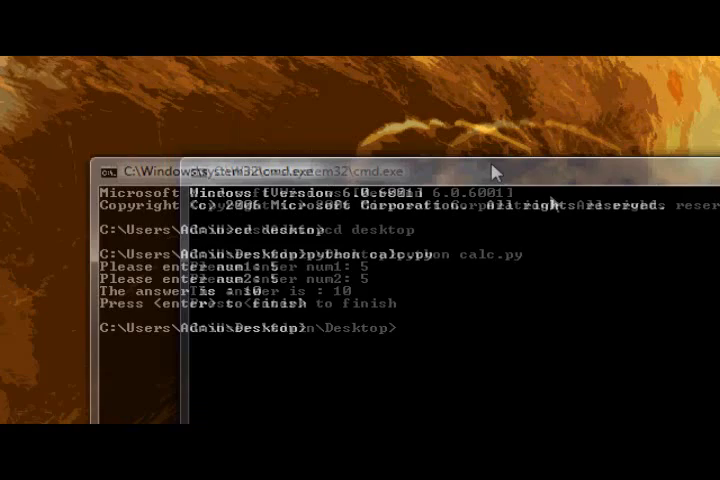
right_click(36, 280)
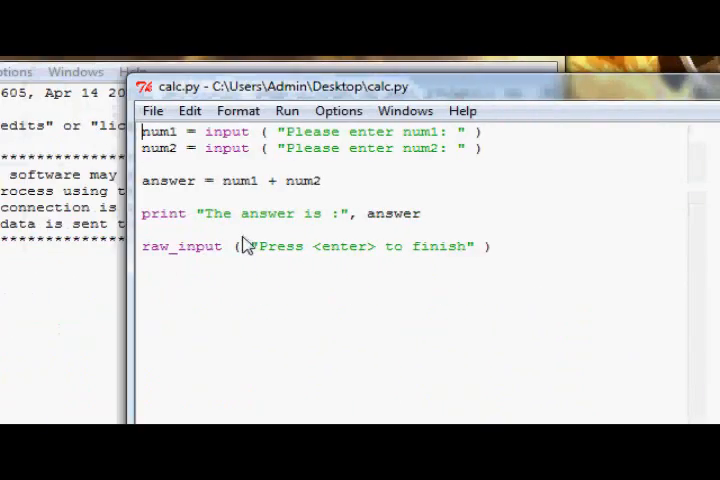
mouse_move(250, 244)
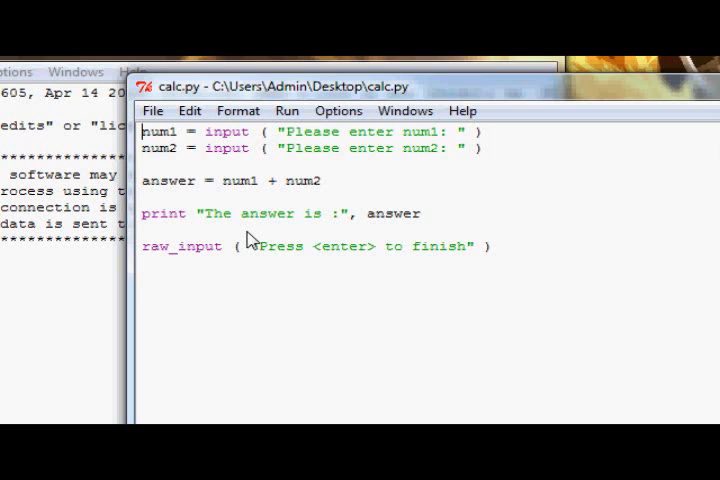
Insert a new first line above num1 = input and begin a # comment starting "# Put".
key("Return")
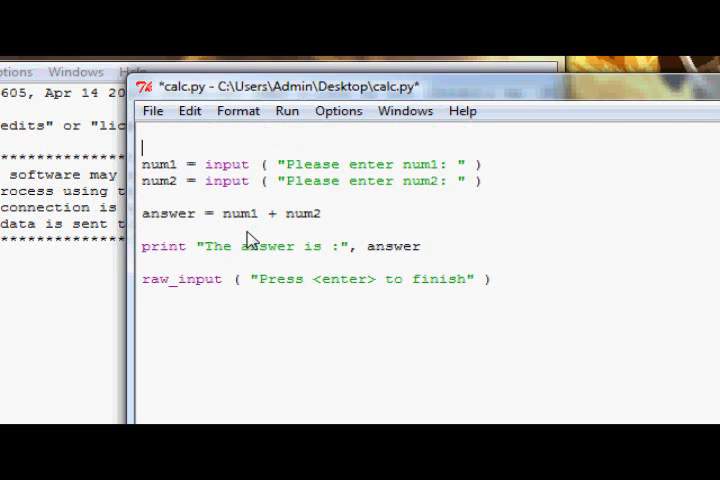
type("#")
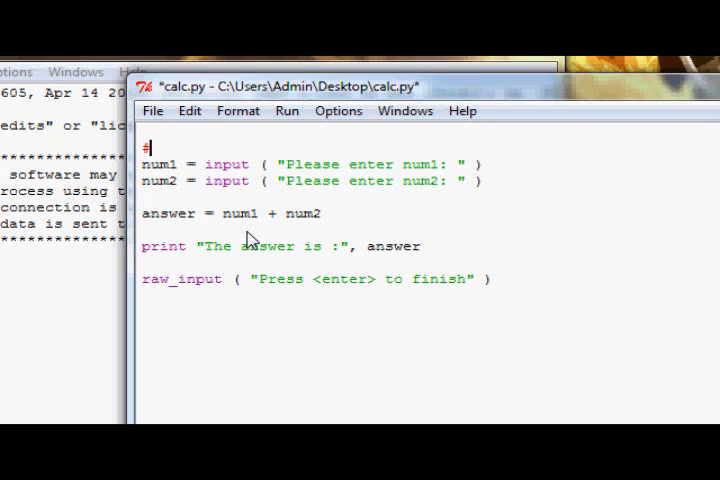
type("pjkdsgvjk")
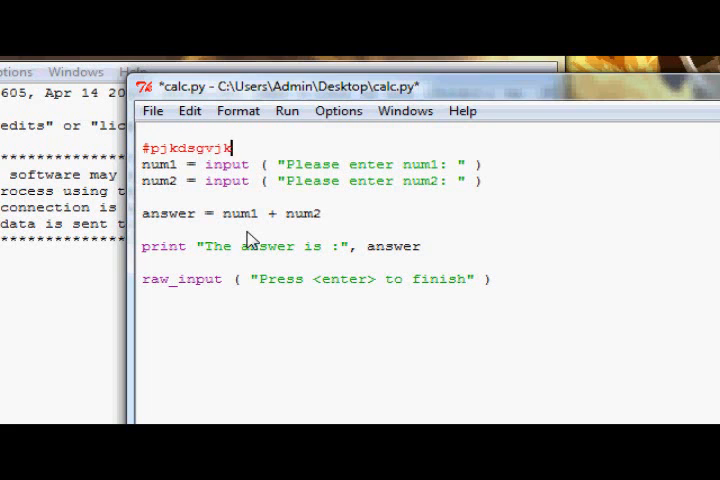
type("d")
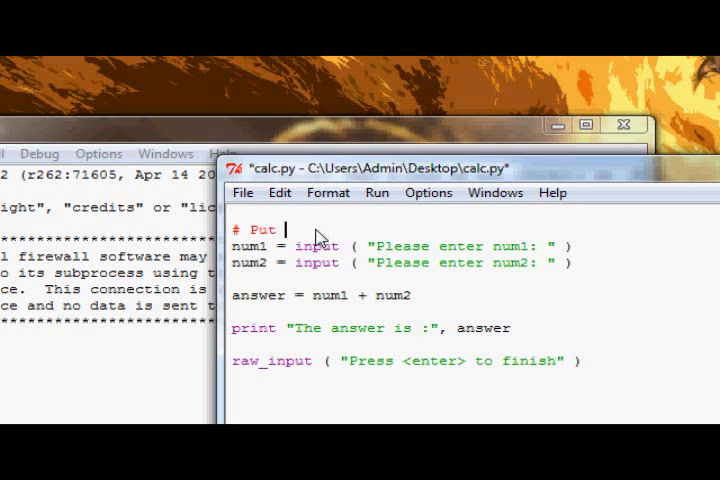
Comment the num1 input line as storing the first number inside the num1 variable.
type("the first numb")
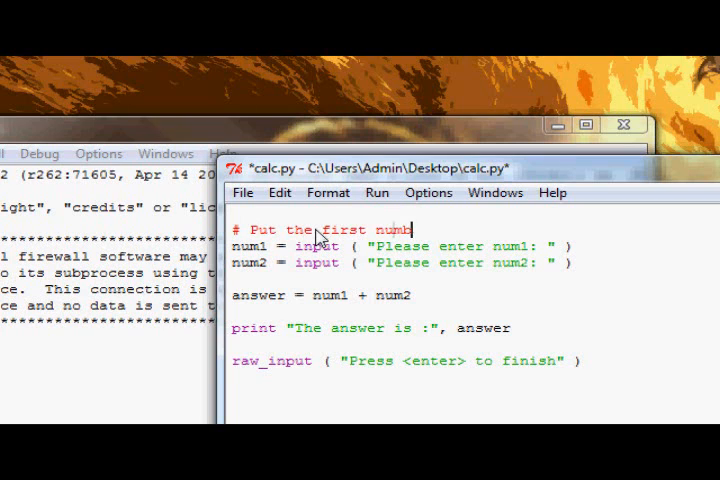
type("er inside")
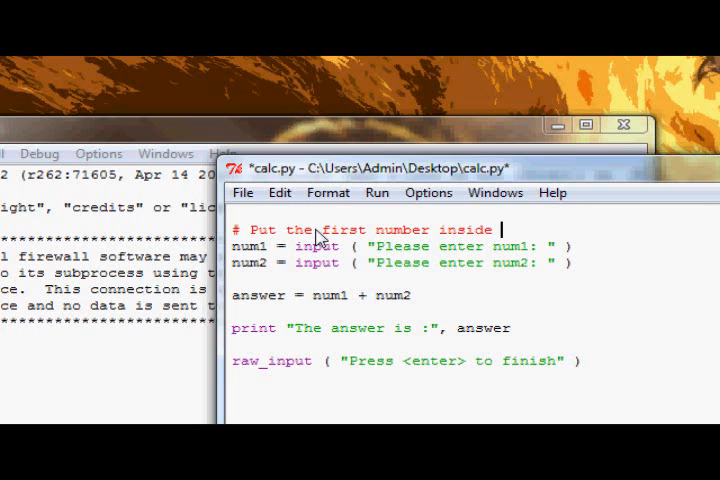
type("the")
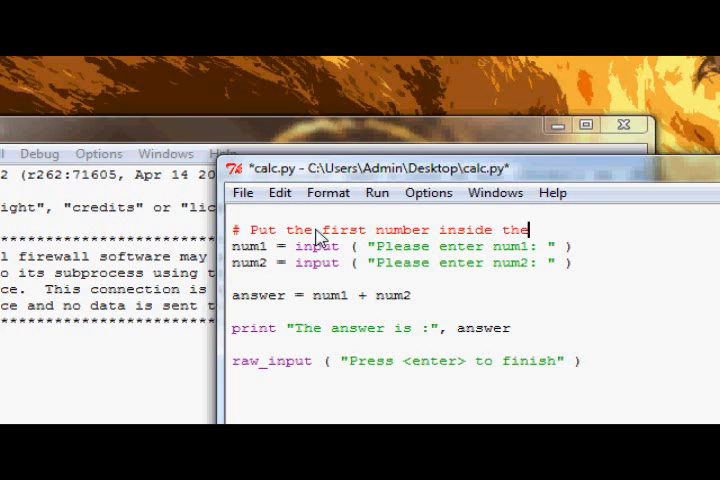
type("num1 variable")
left_click(474, 280)
type("#")
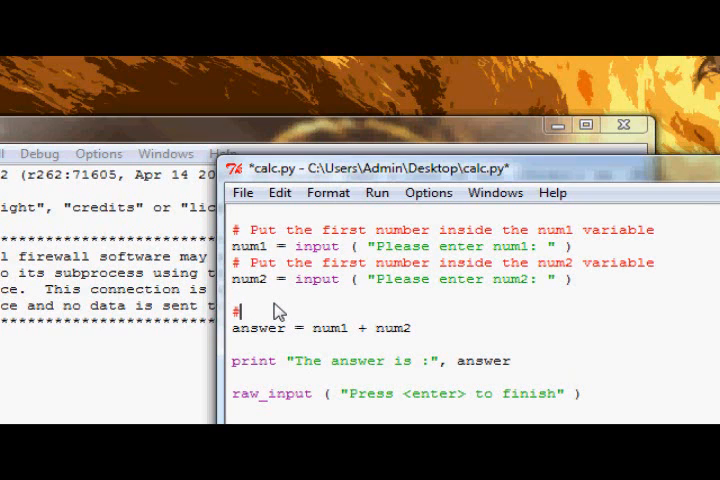
Comment the answer line as calculating the answer and putting it in a variable.
type("Calcul")
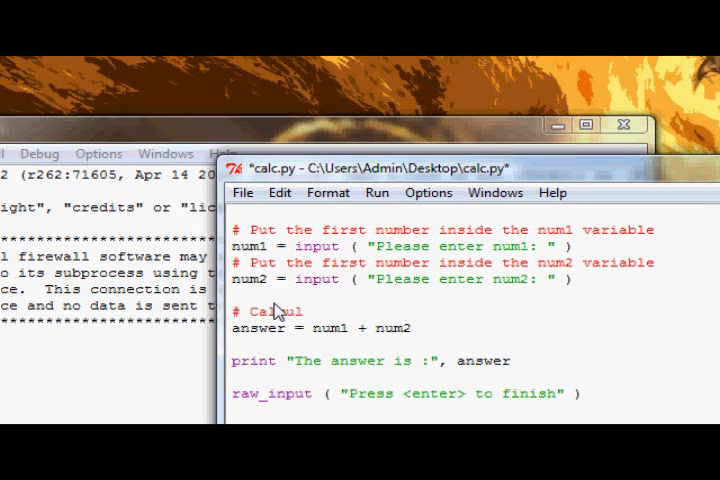
type("lculate the answer")
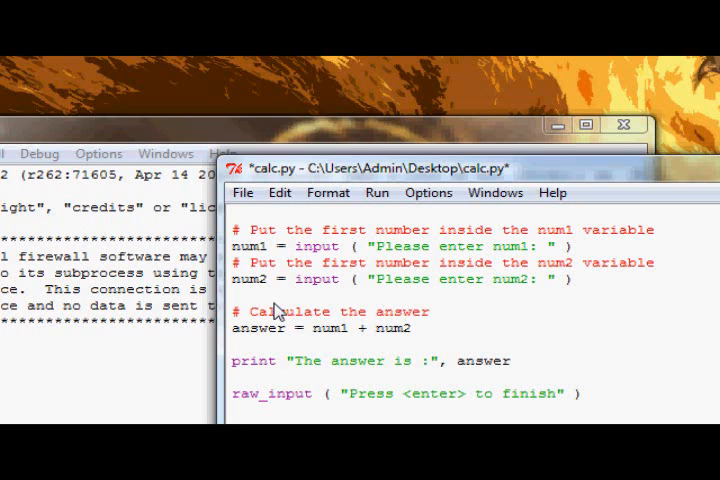
type("and p")
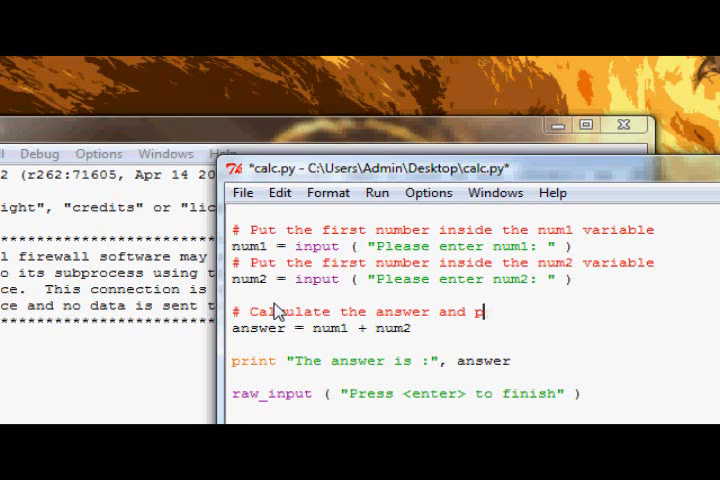
type("ut into answe")
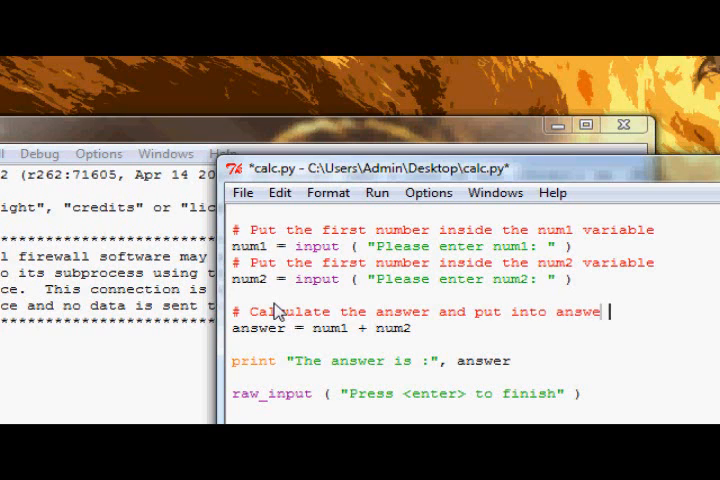
type("ab")
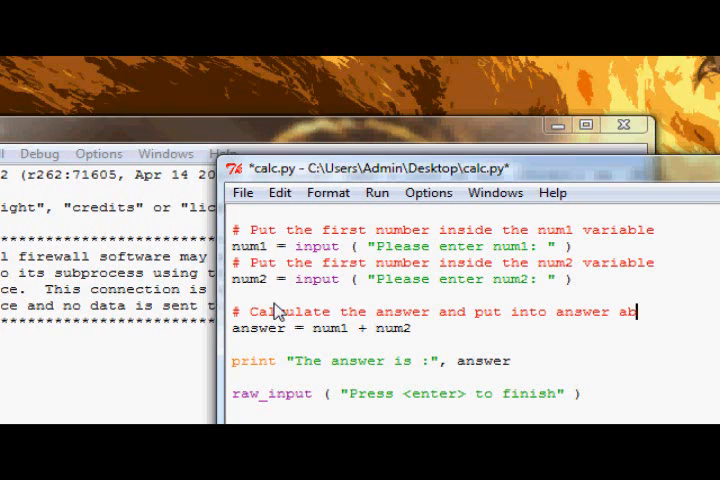
type("variable")
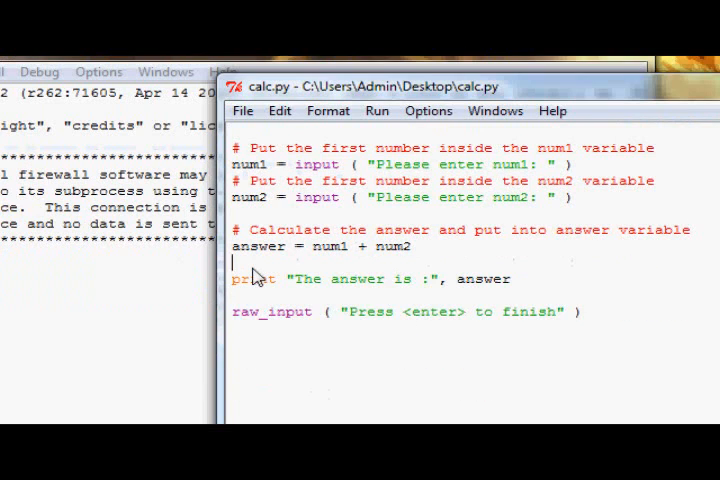
Comment the print line as printing out the answer.
type("#")
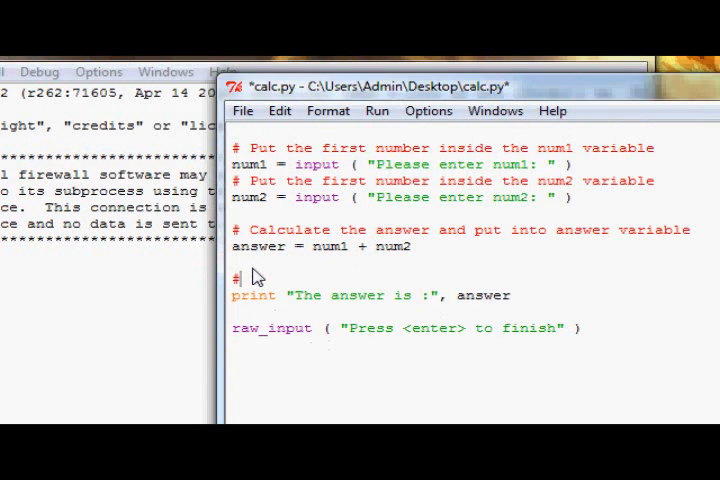
type("print out the")
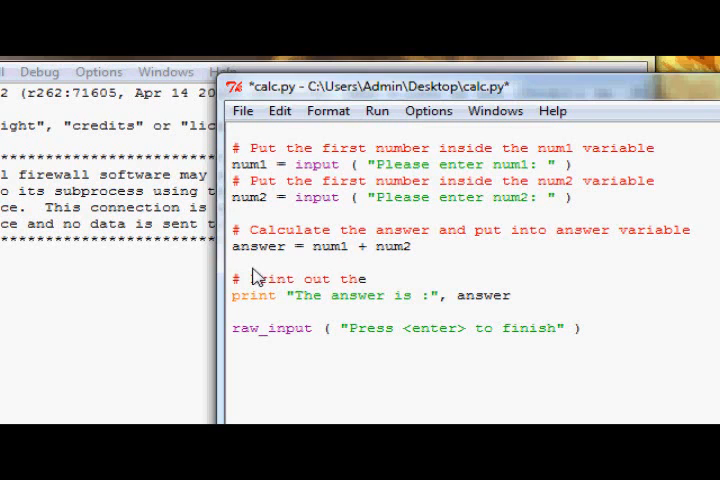
type("answer")
type("# Hold the program")
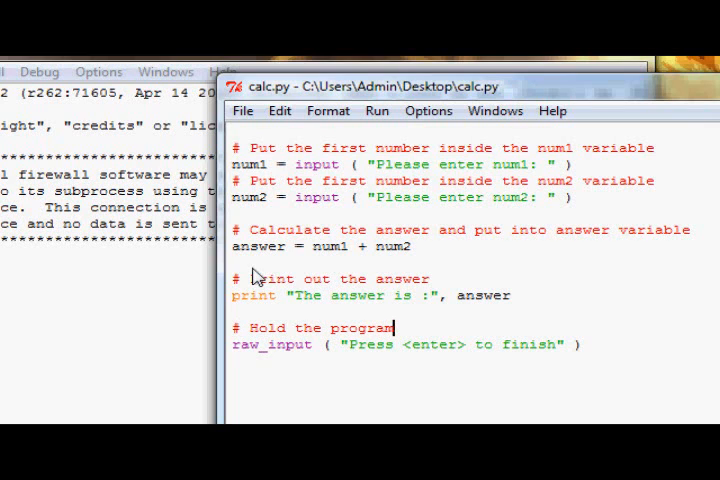
mouse_move(476, 252)
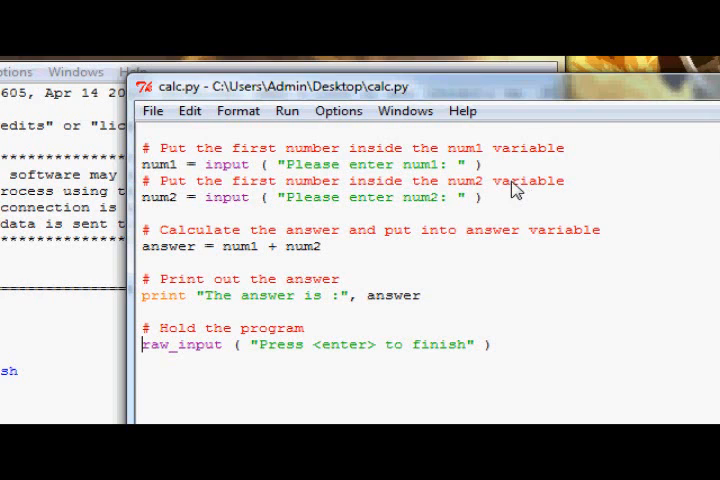
mouse_move(480, 176)
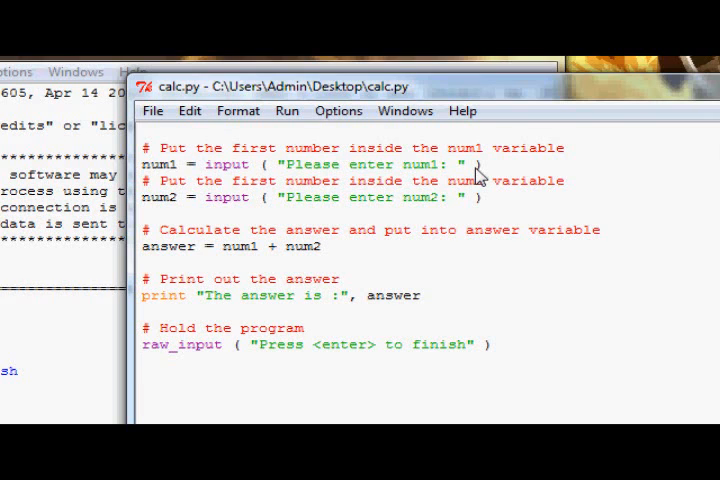
Save the fully commented calc.py to disk.
left_click(144, 344)
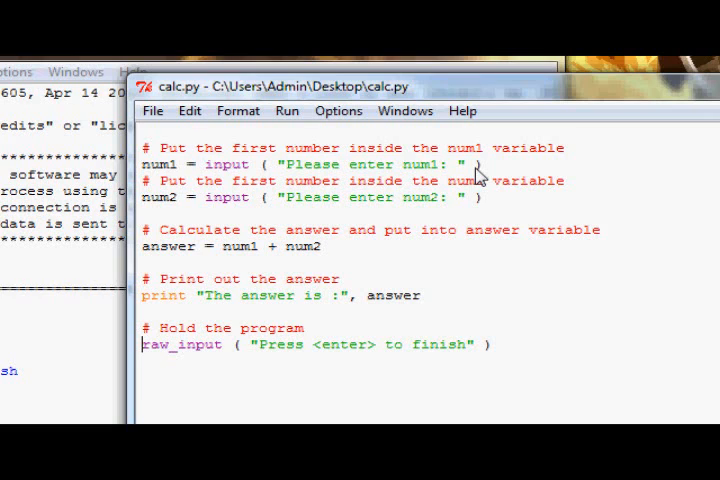
mouse_move(390, 162)
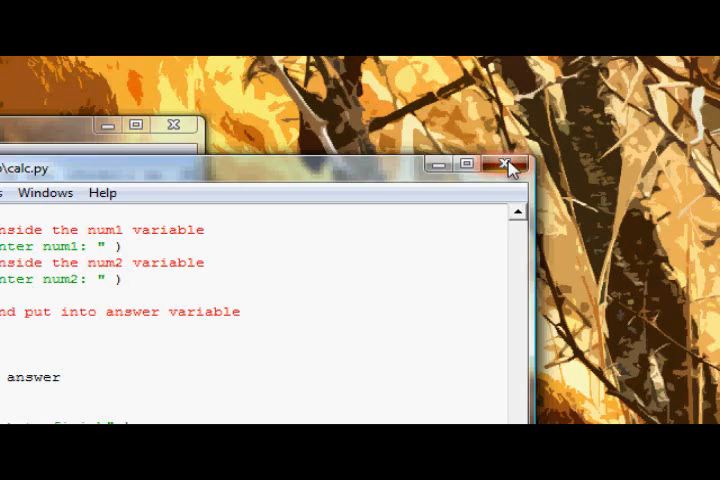
Close the editor and evaluate 'Hello World!' in the shell, then start a 'C:\' string.
left_click(504, 168)
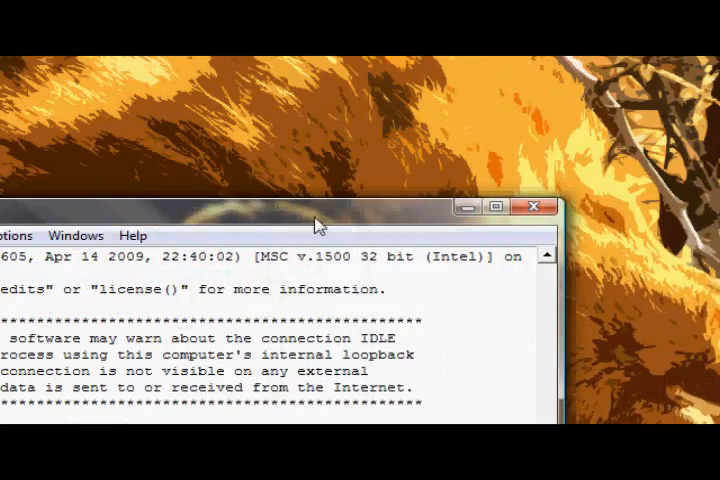
left_click(496, 208)
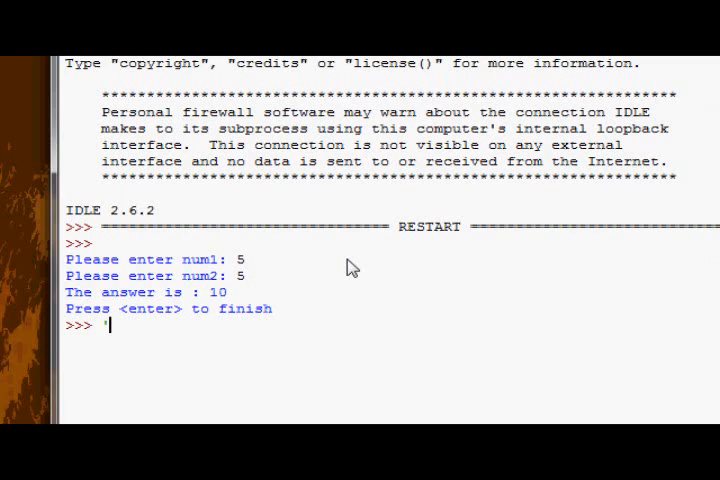
type("Hello World!")
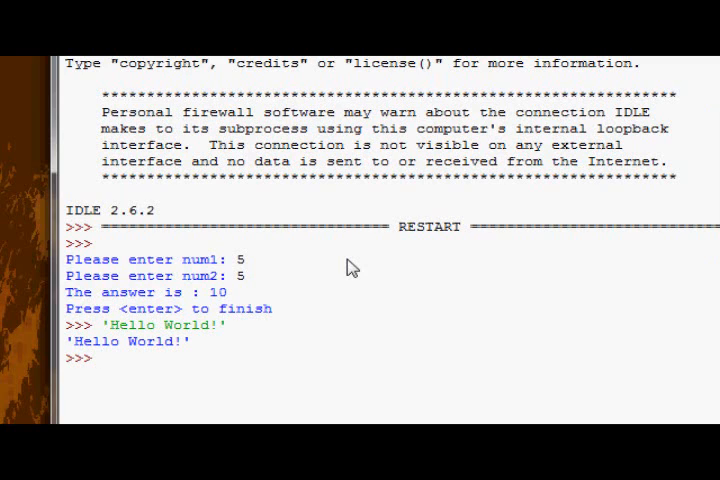
type("'C:\\")
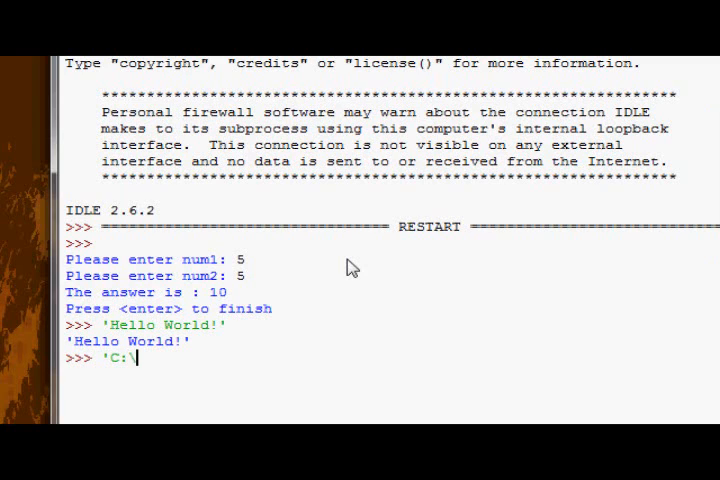